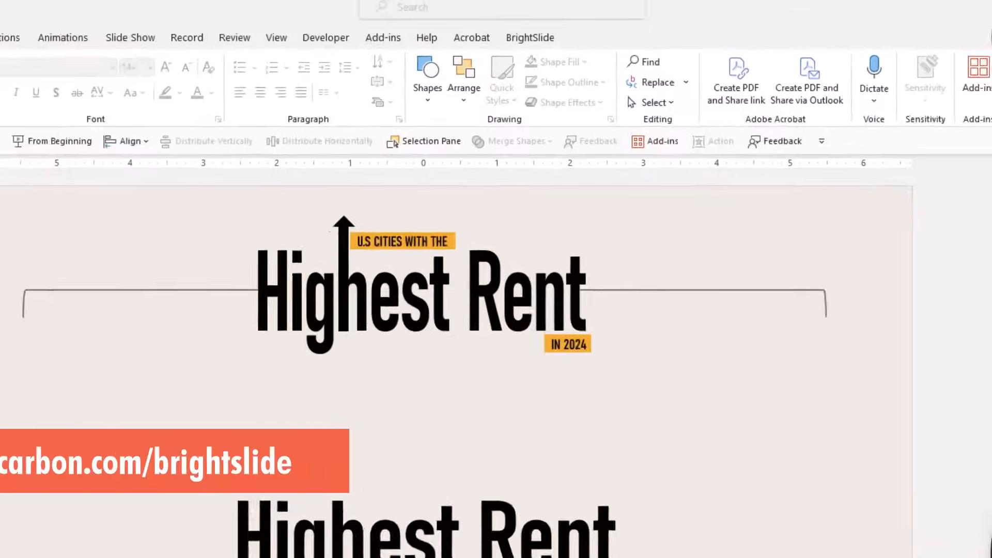
Merge the rectangle with the copied 'Highest Rent' text using Merge Shapes Intersect.
click(530, 37)
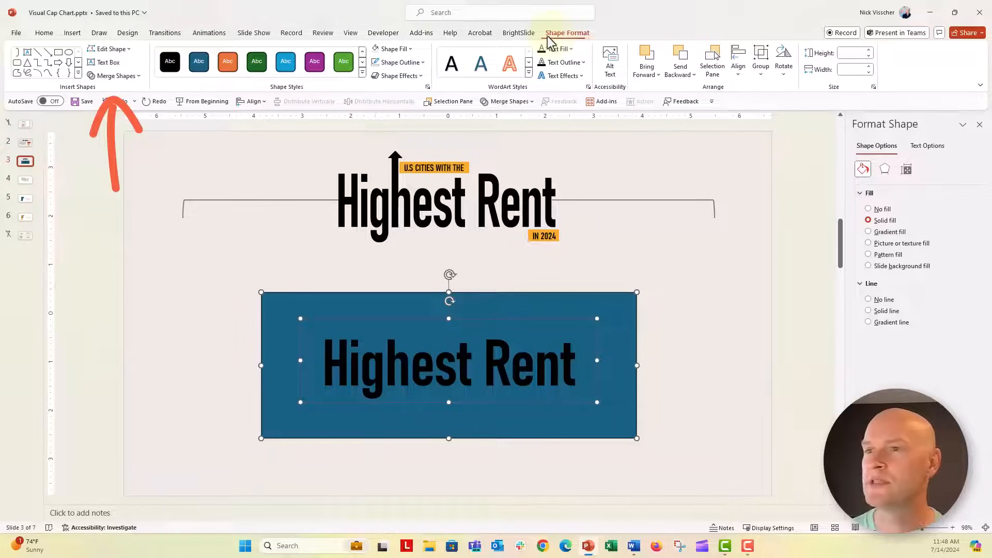
mouse_move(117, 76)
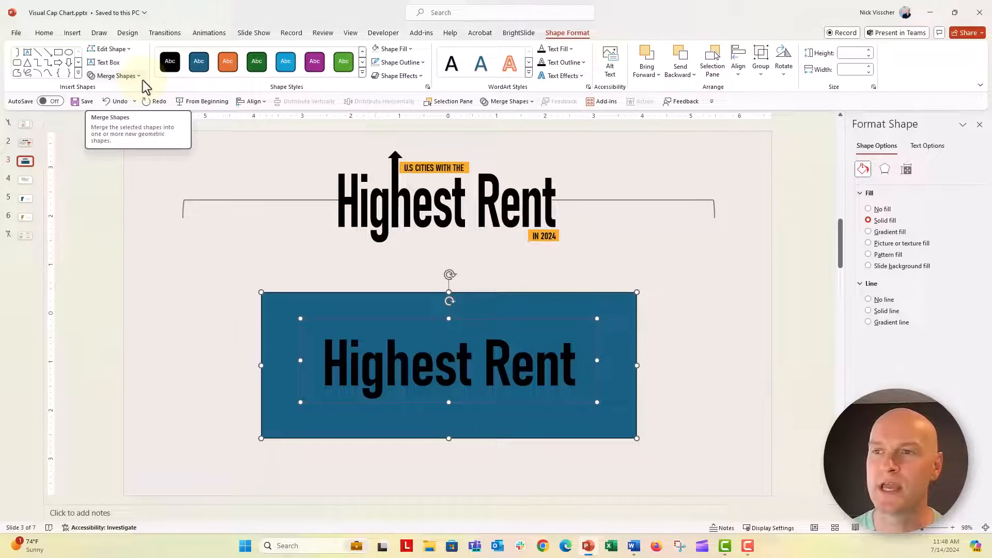
click(116, 76)
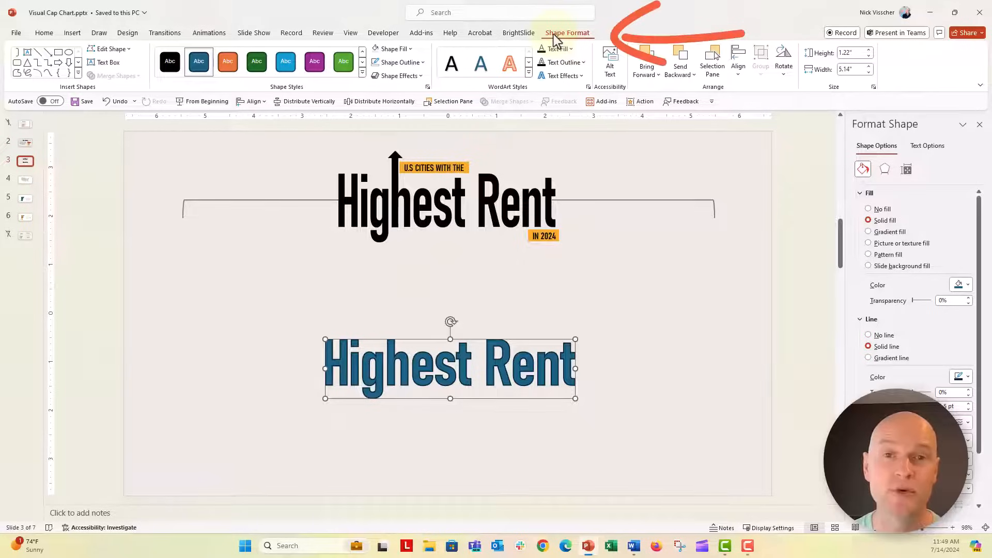
mouse_move(410, 345)
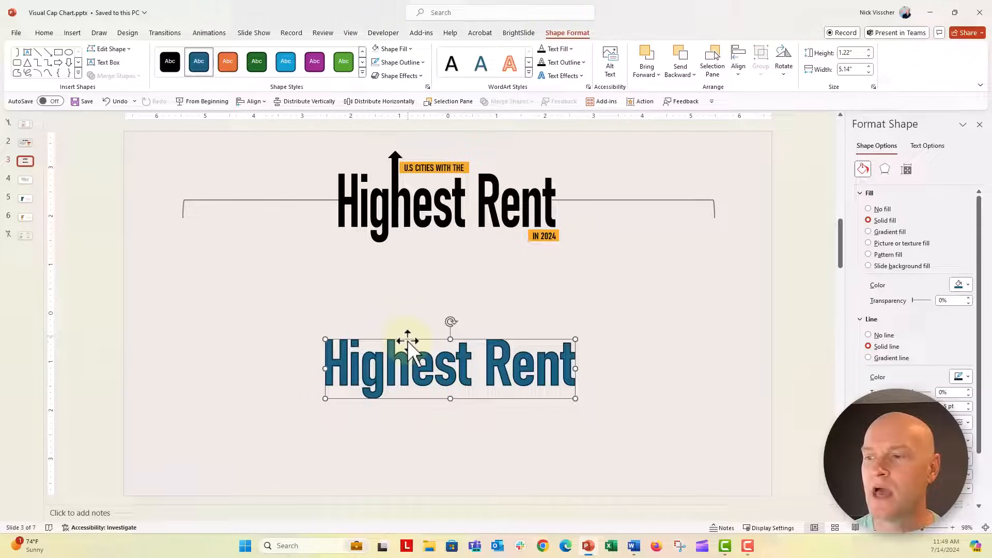
mouse_move(389, 341)
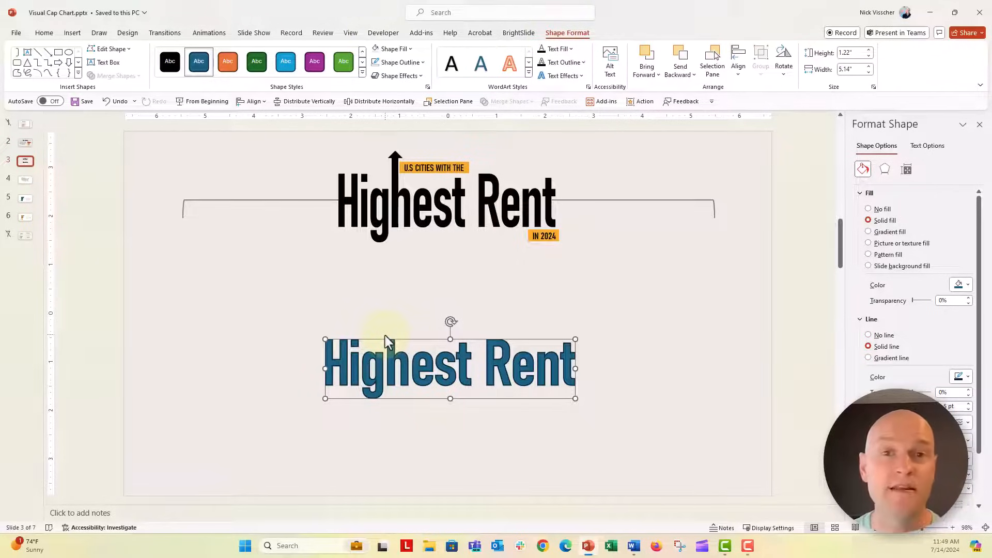
mouse_move(335, 278)
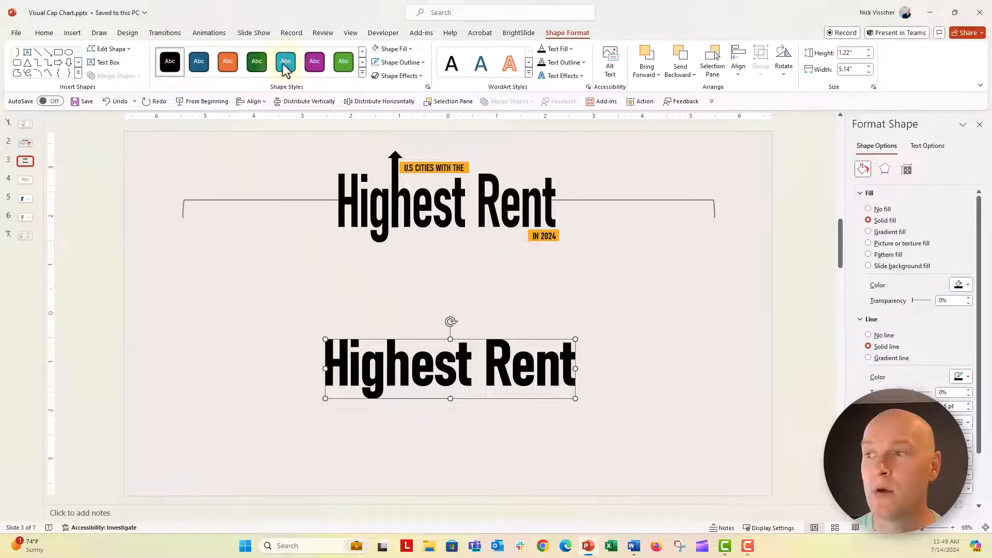
Apply the black shape style to the 'Highest Rent' letter shape.
click(398, 62)
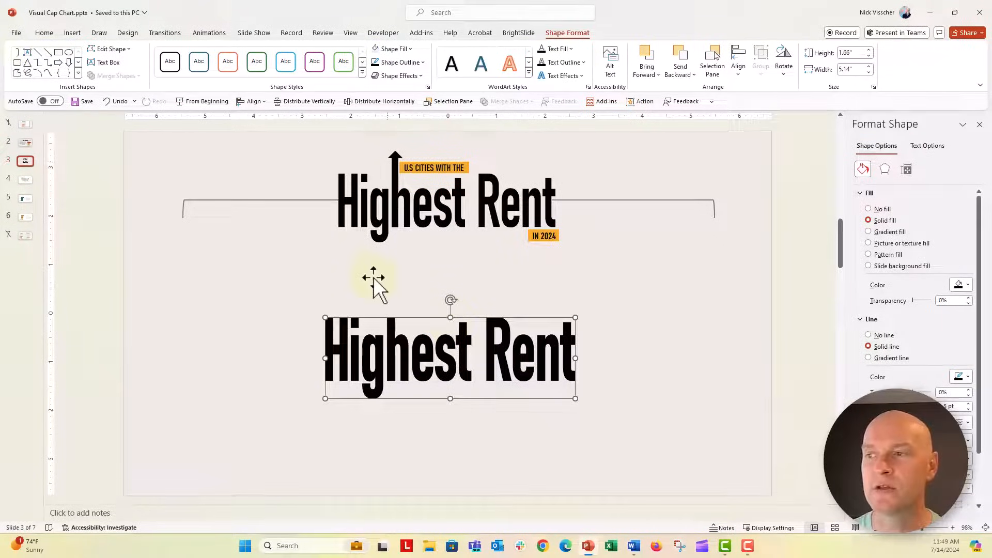
mouse_move(332, 263)
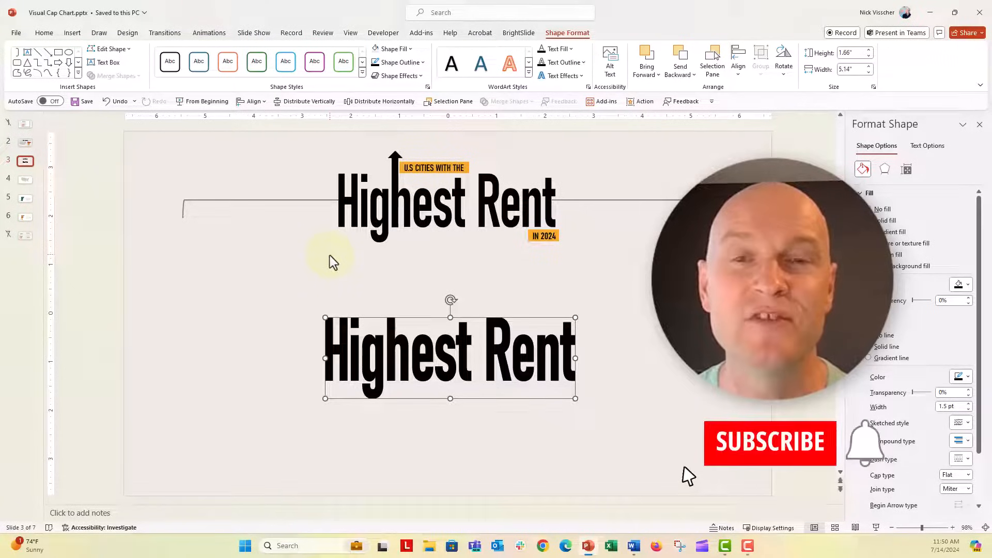
click(770, 441)
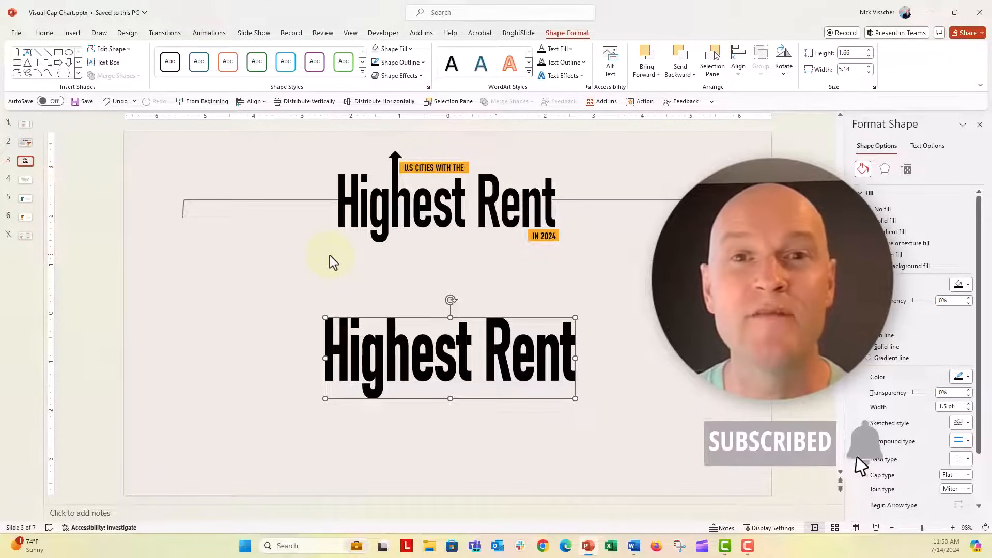